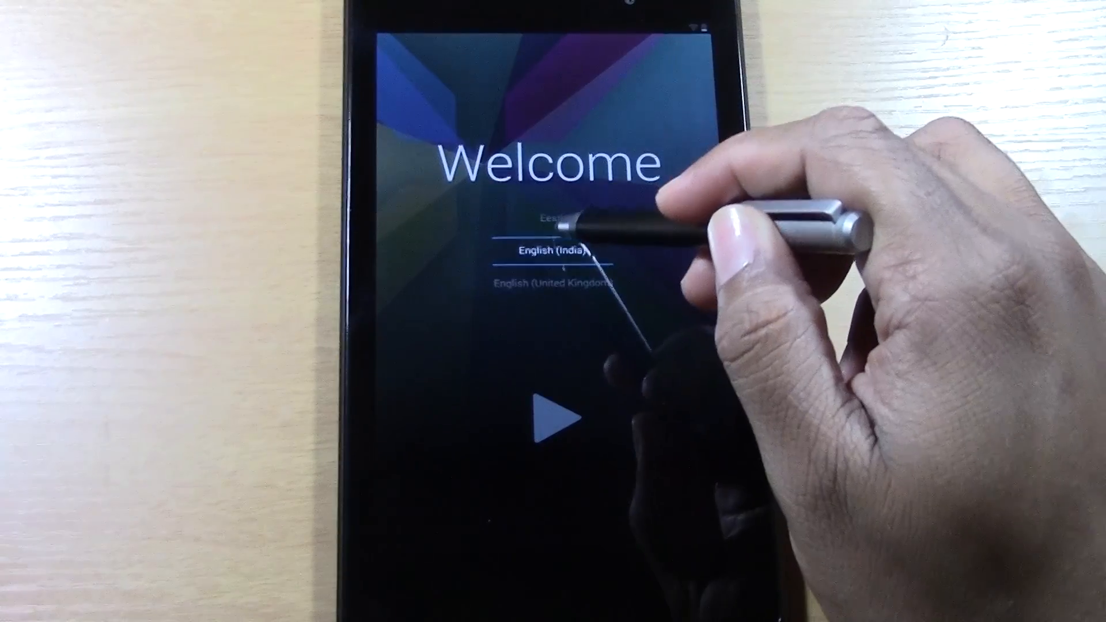
- Choose English as the language and continue to the Wi-Fi network list
{"action": "scroll", "scroll_direction": "down", "scroll_amount": 3}
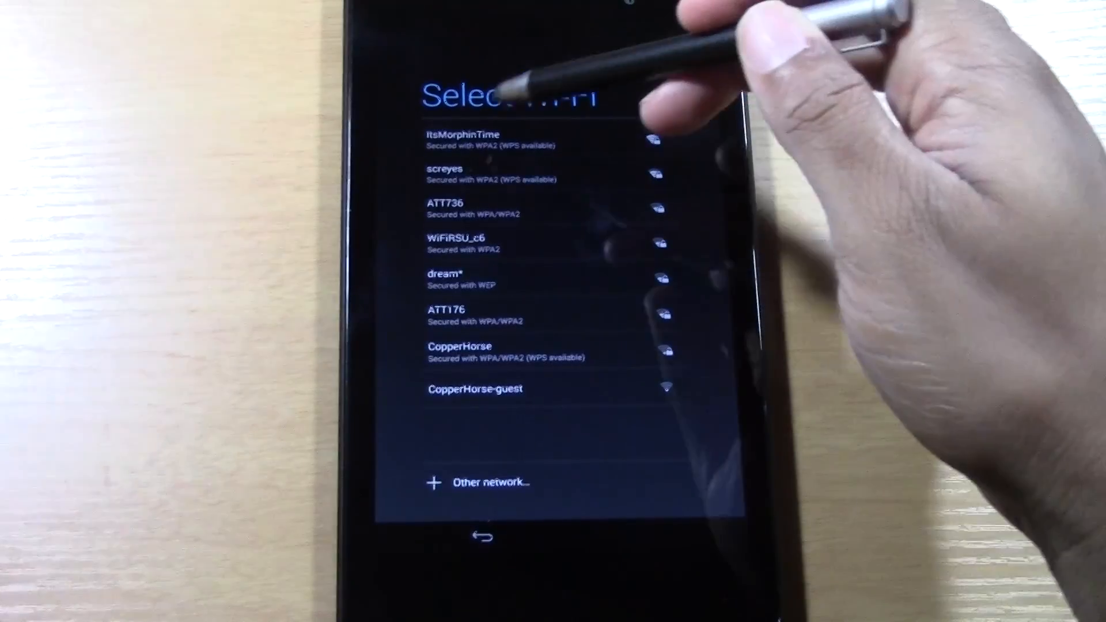
- Join the ItsMorphinTime Wi-Fi network with its password and connect
{"action": "left_click", "coordinate": [462, 139]}
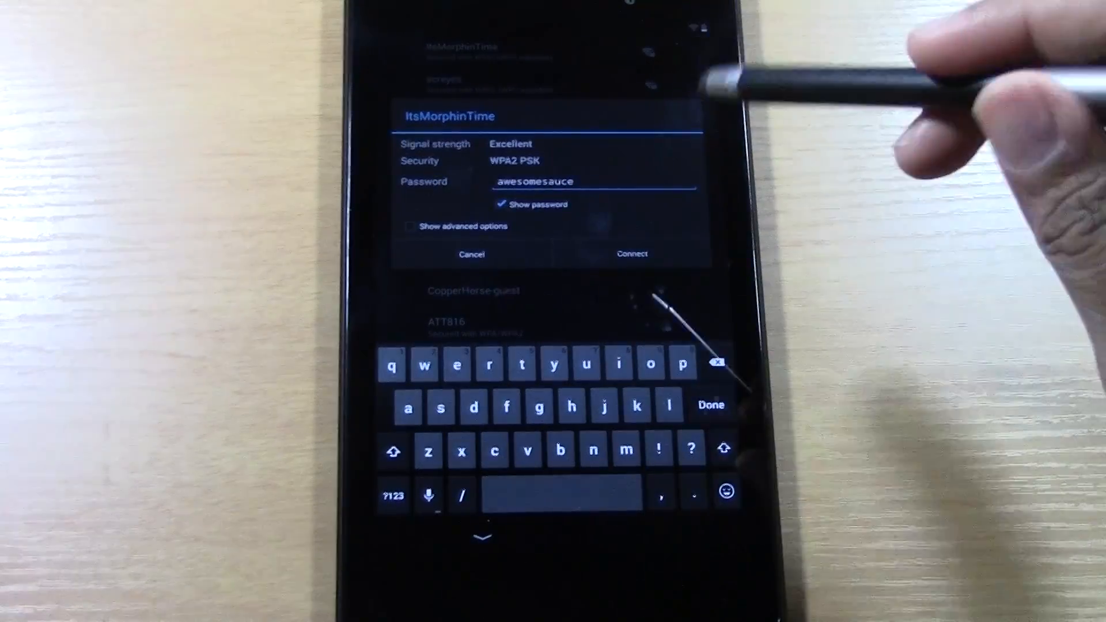
{"action": "left_click", "coordinate": [632, 254]}
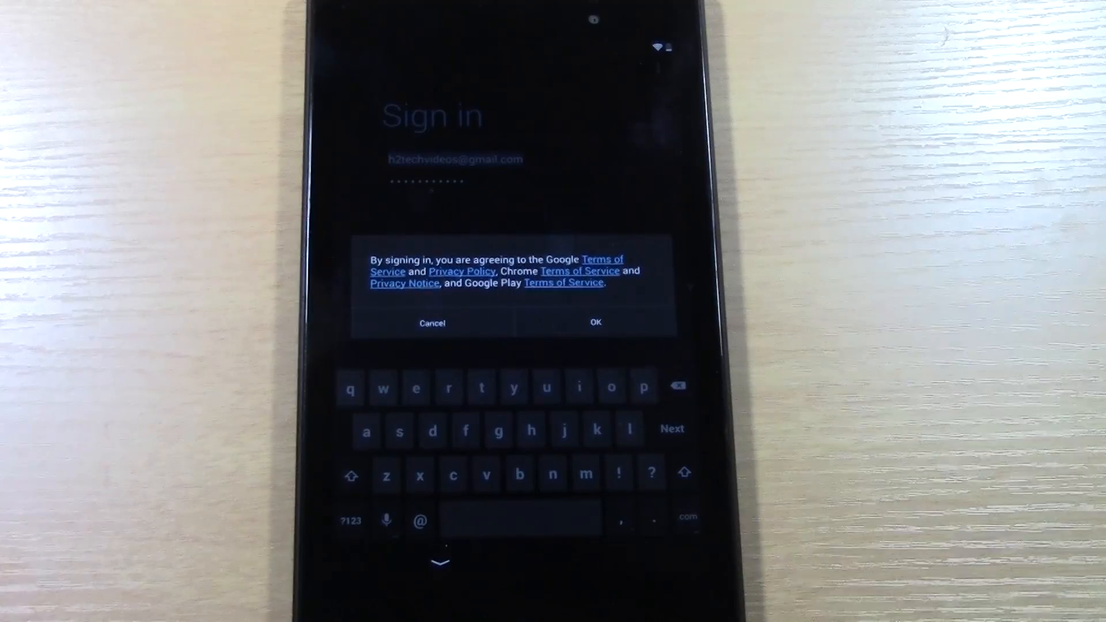
- Agree to the Google terms to sign in with the entered Gmail account
{"action": "left_click", "coordinate": [595, 323]}
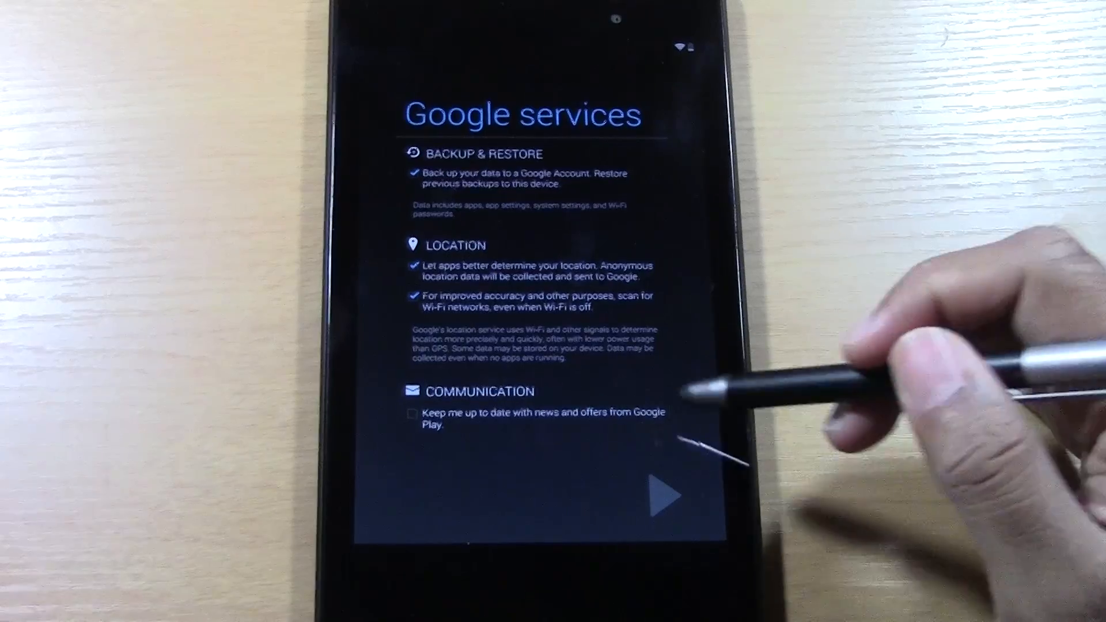
- Keep backup and location services on, confirm the owner name, and reach Setup complete
{"action": "left_click", "coordinate": [663, 494]}
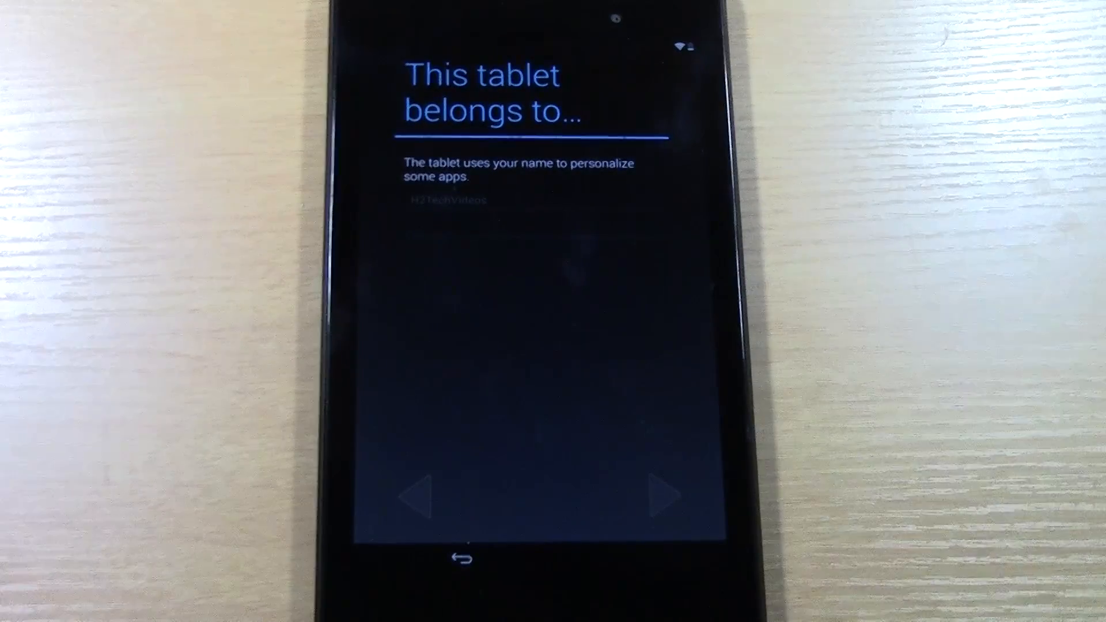
{"action": "left_click", "coordinate": [662, 494]}
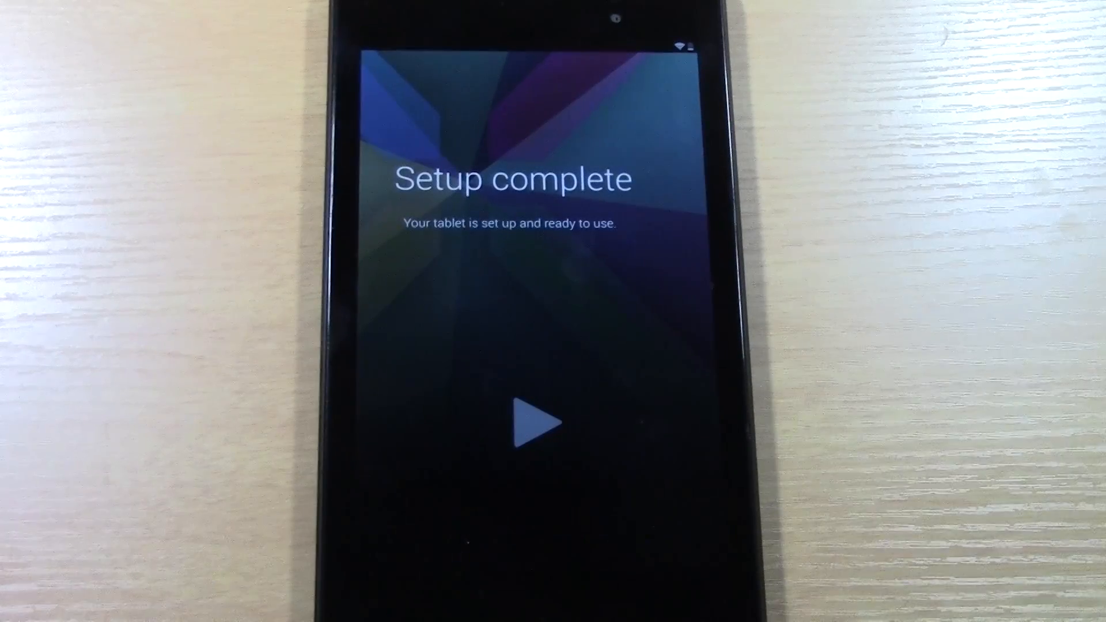